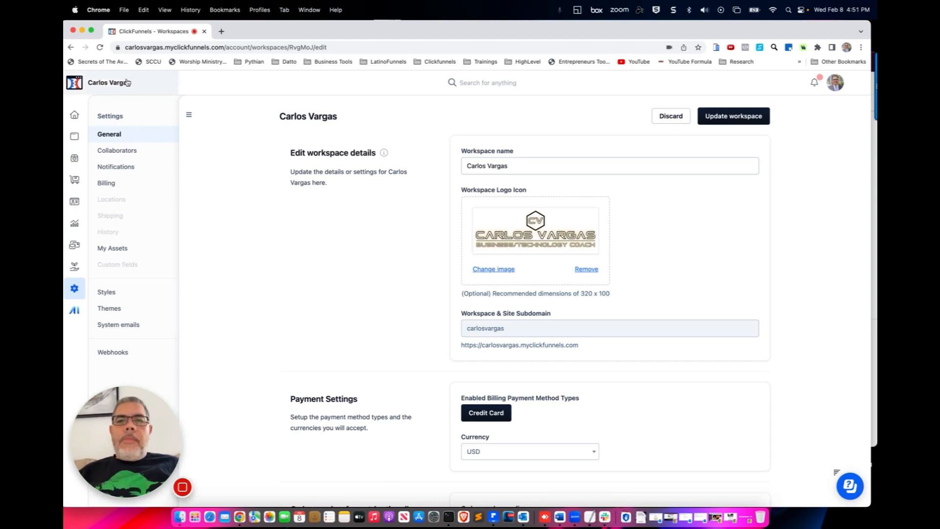
left_click(109, 82)
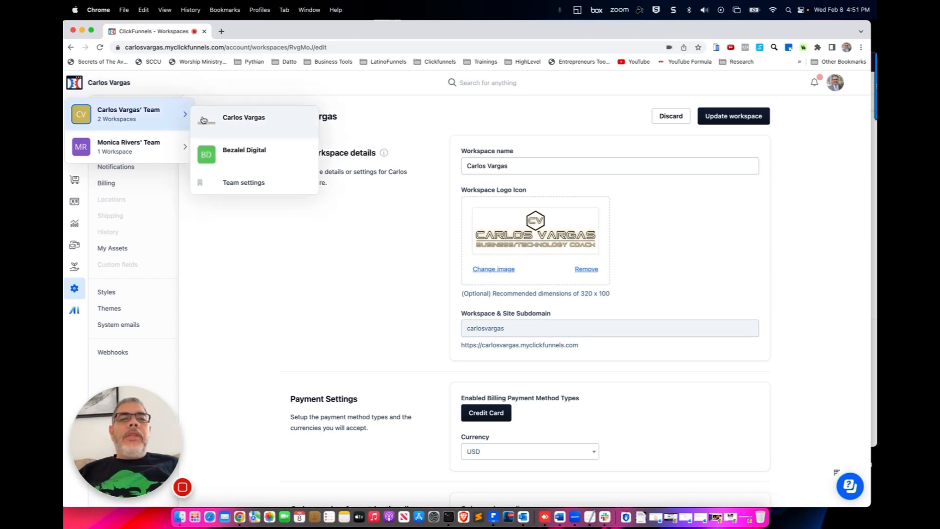
mouse_move(243, 183)
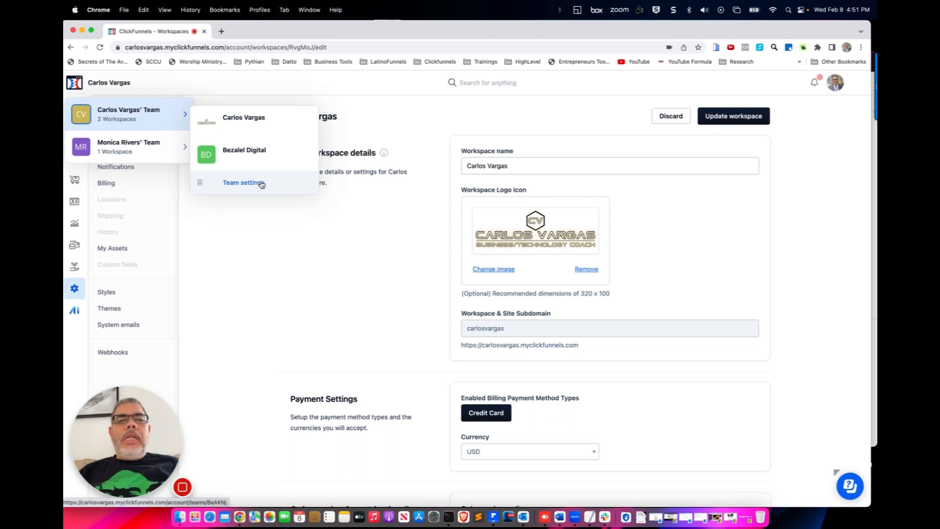
left_click(242, 182)
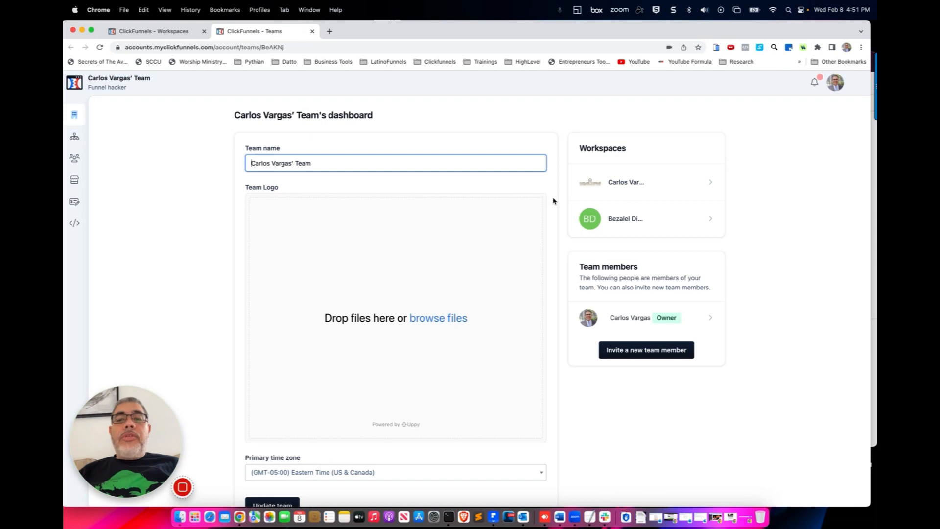
mouse_move(554, 203)
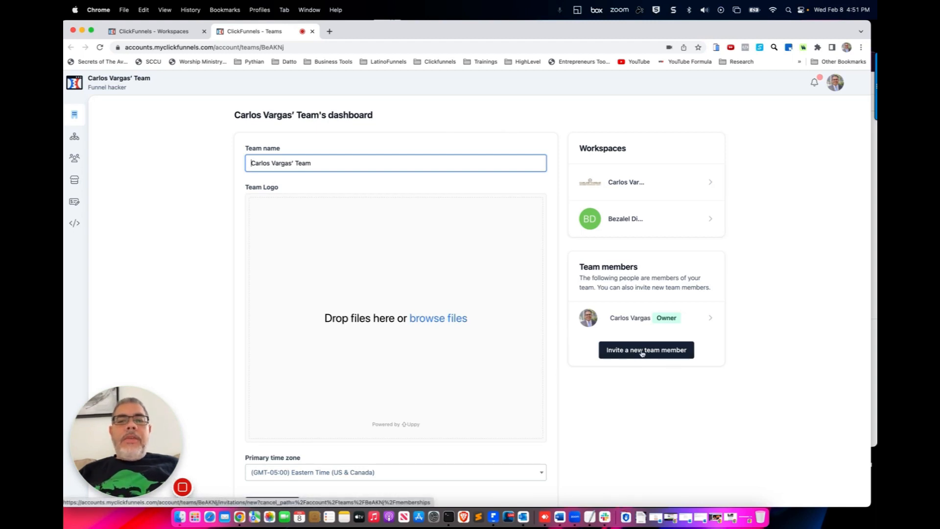
left_click(645, 349)
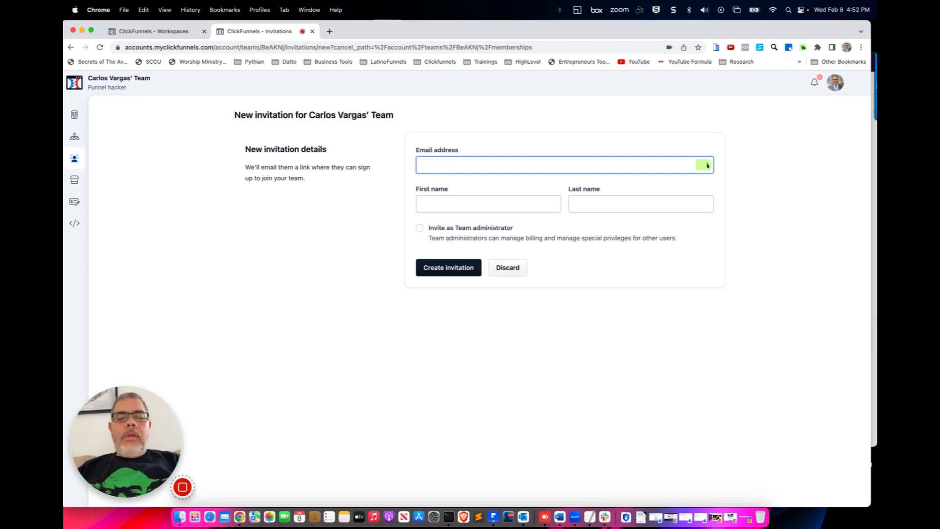
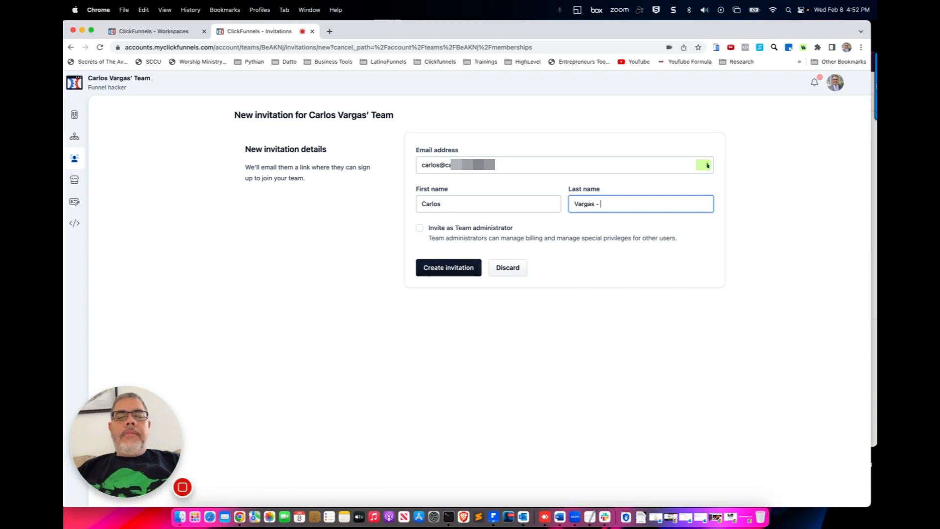
type("Business")
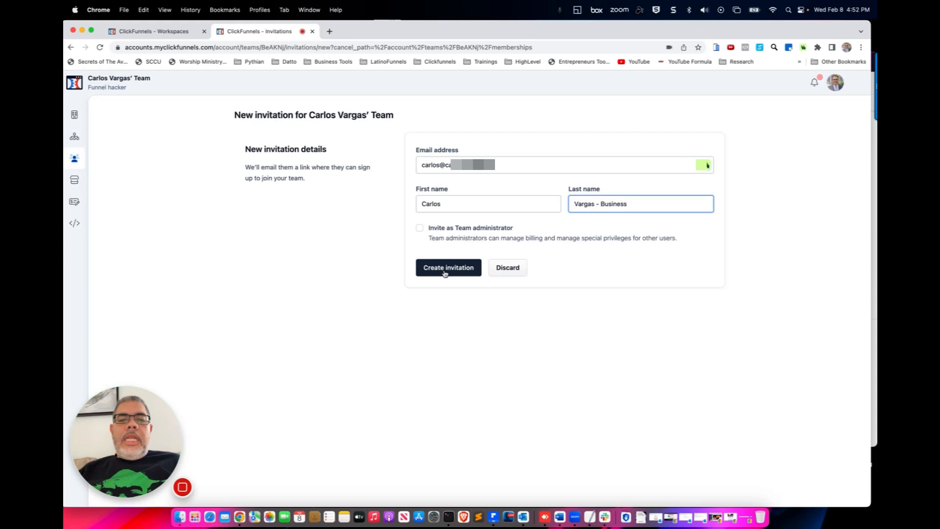
left_click(448, 267)
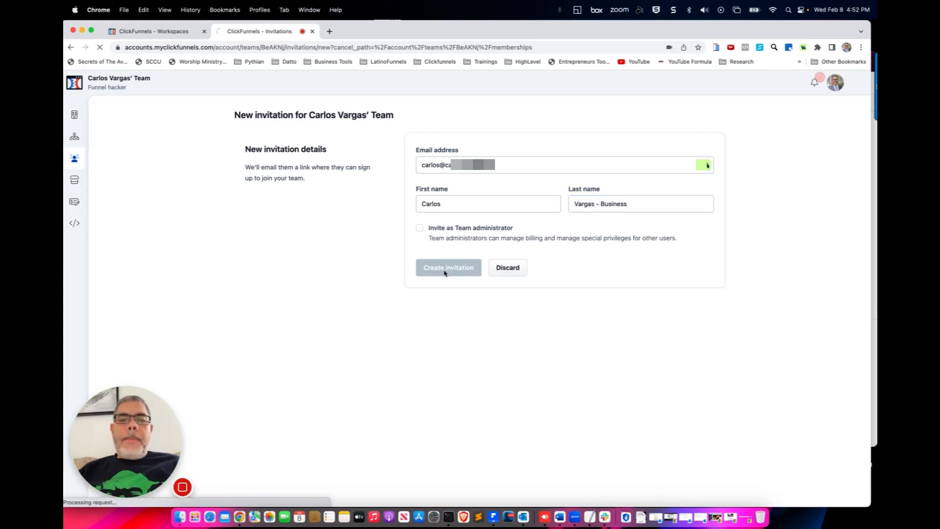
left_click(448, 267)
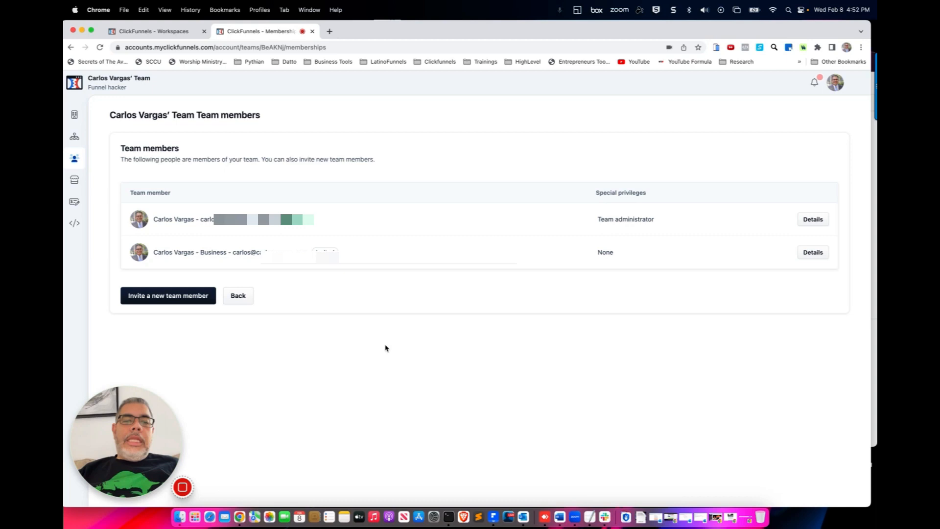
mouse_move(294, 366)
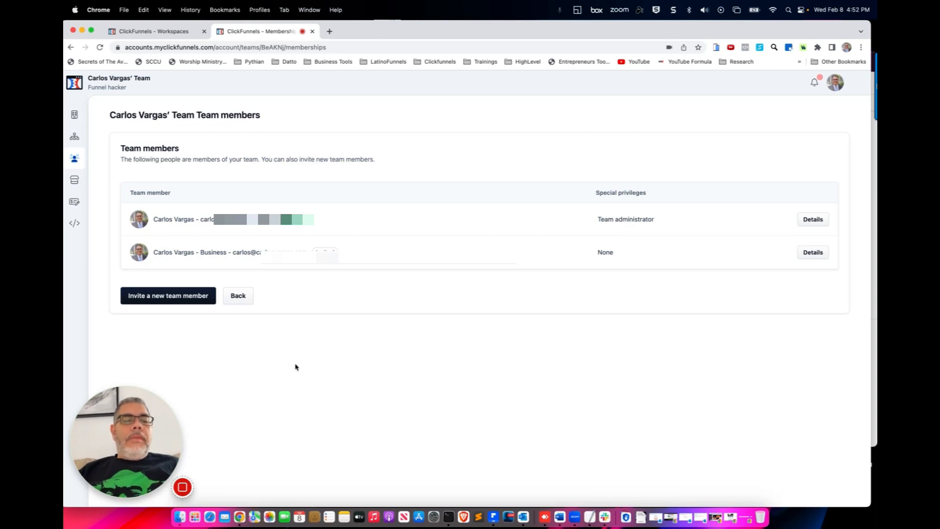
mouse_move(600, 497)
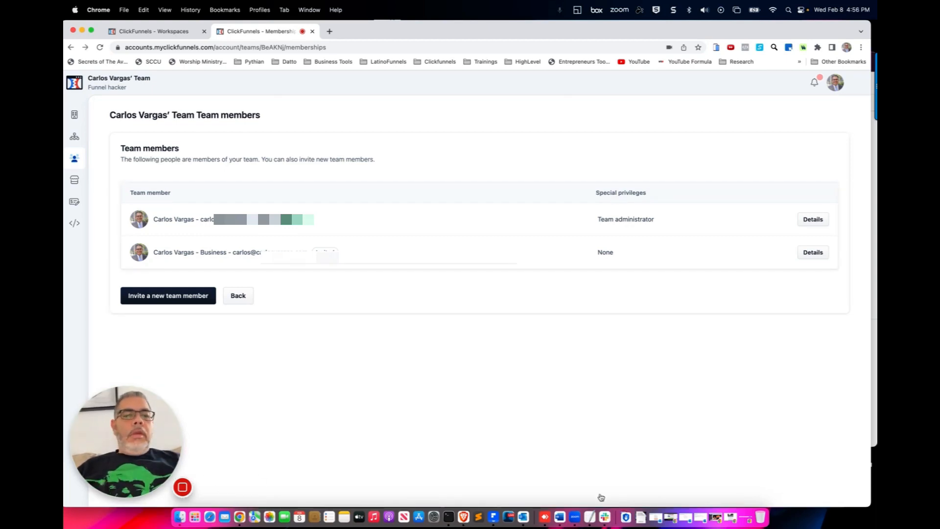
mouse_move(537, 506)
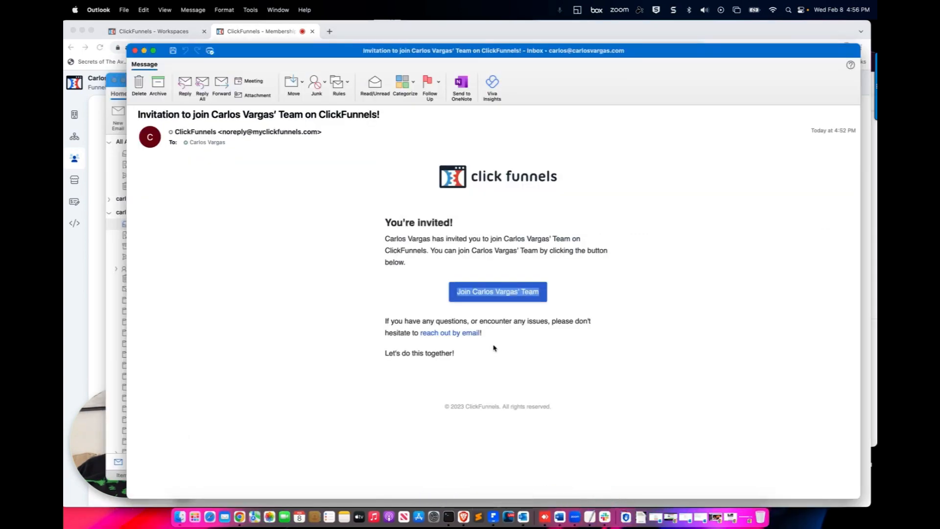
mouse_move(430, 494)
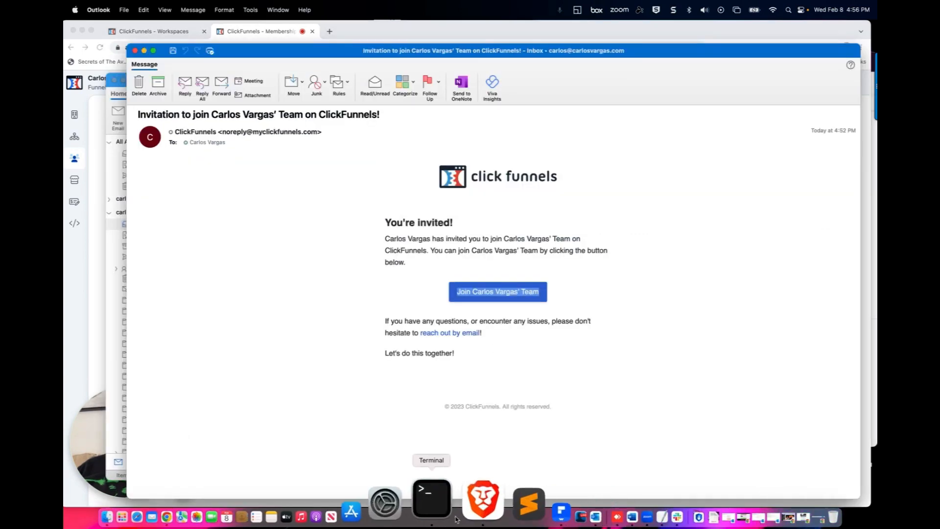
- Follow the Outlook invitation email's link into a separate browser, Brave
left_click(496, 291)
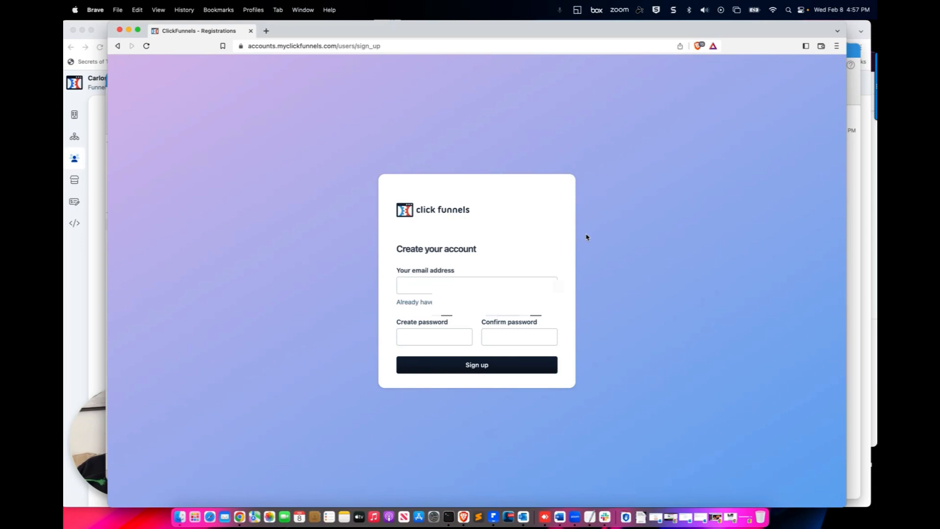
- Sign up the invited account in Brave and dismiss the welcome questionnaire
left_click(476, 364)
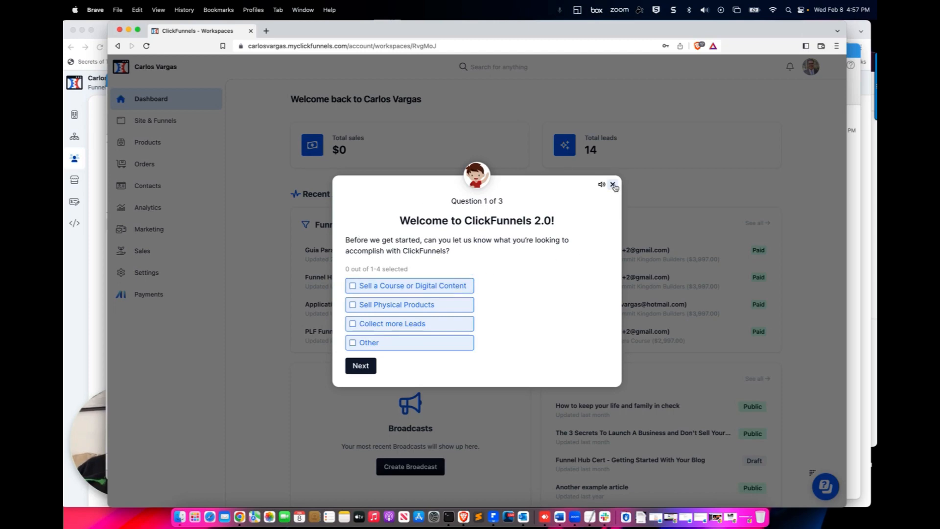
left_click(613, 185)
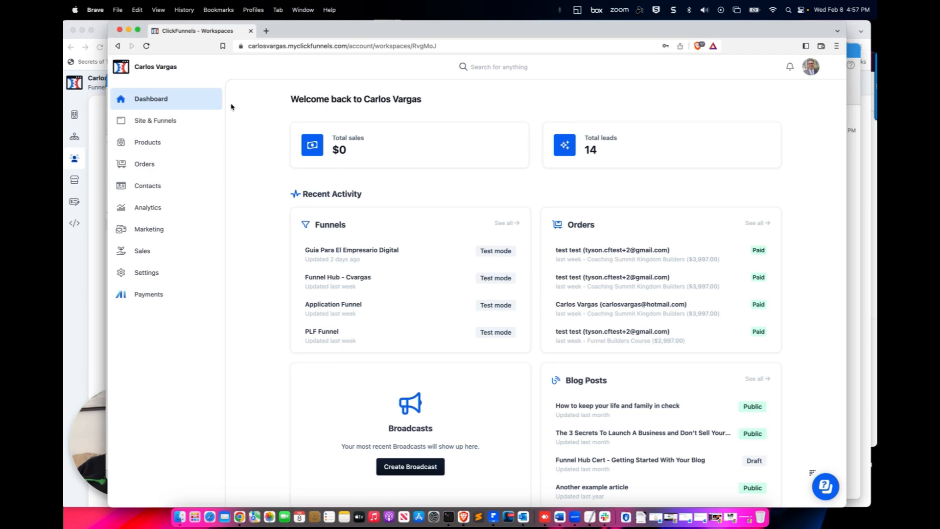
mouse_move(94, 134)
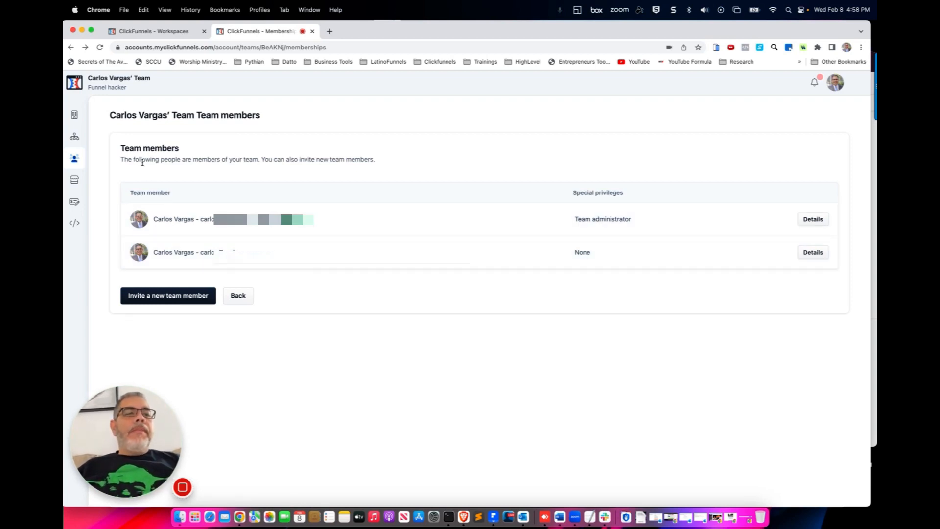
mouse_move(74, 158)
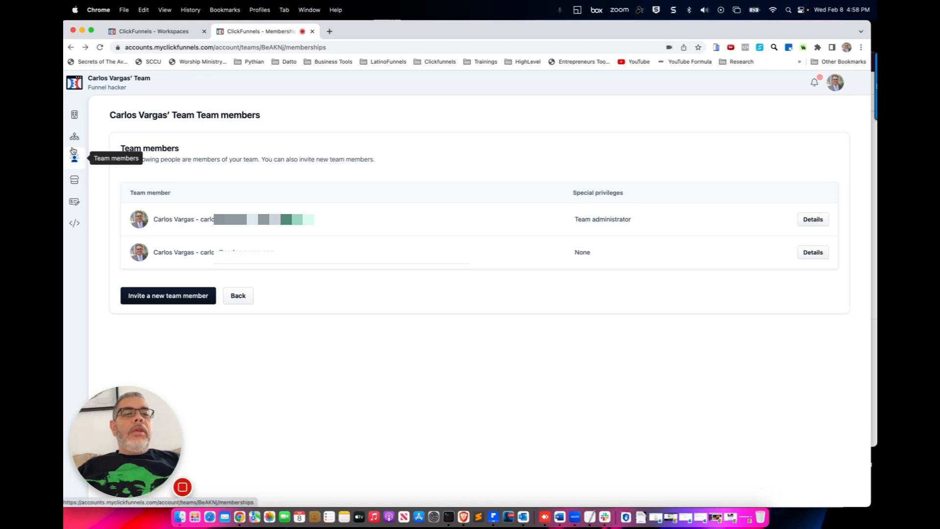
mouse_move(74, 136)
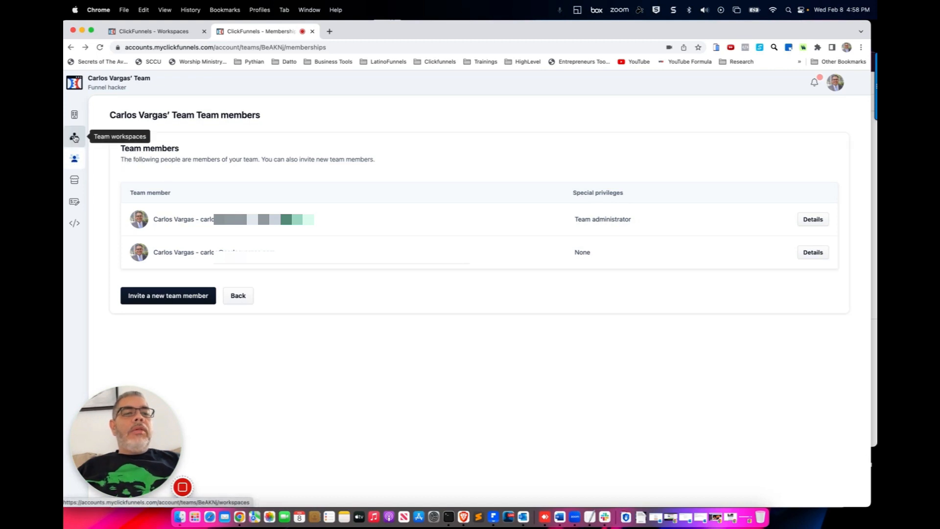
- Navigate to the workspace's Collaborators settings, showing the single existing Administrator
left_click(75, 137)
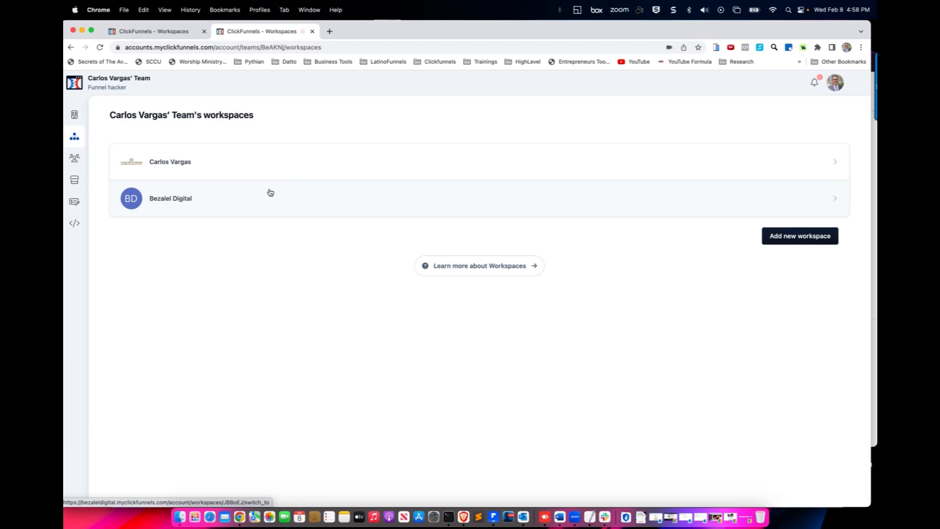
mouse_move(807, 171)
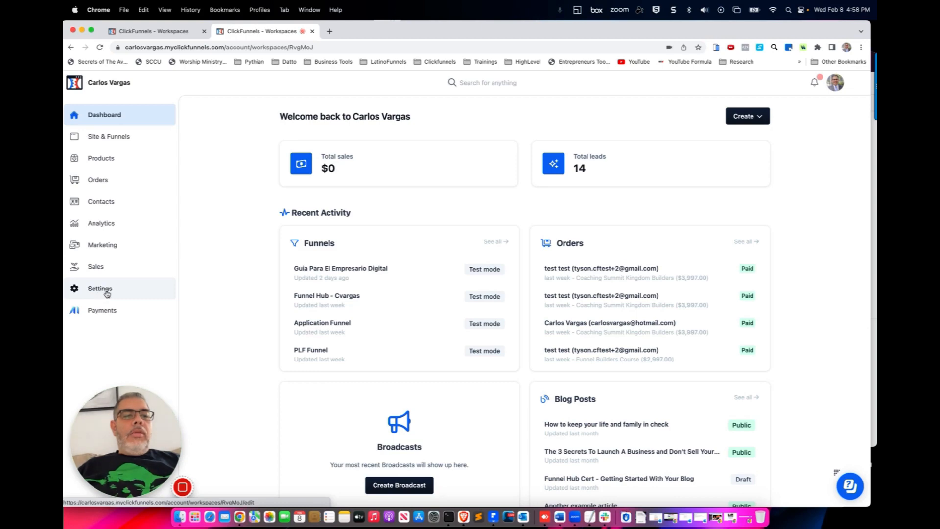
left_click(100, 289)
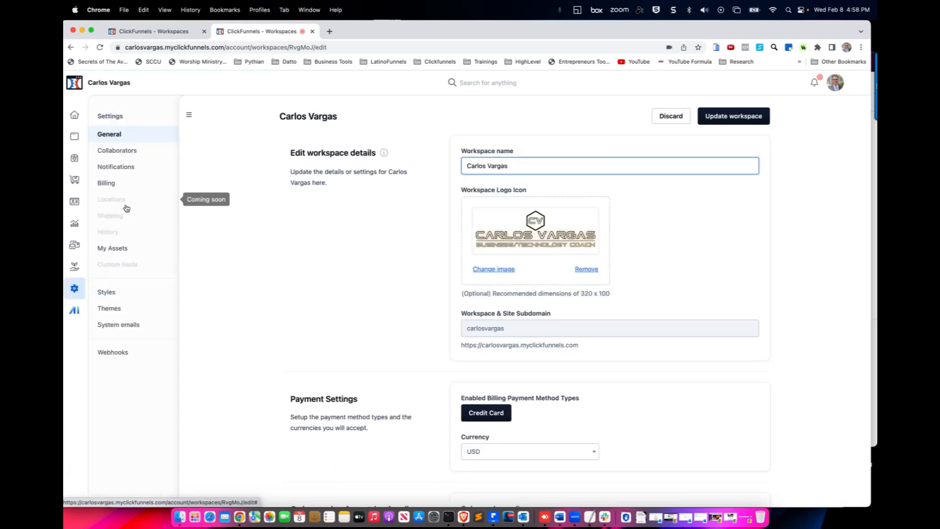
left_click(117, 149)
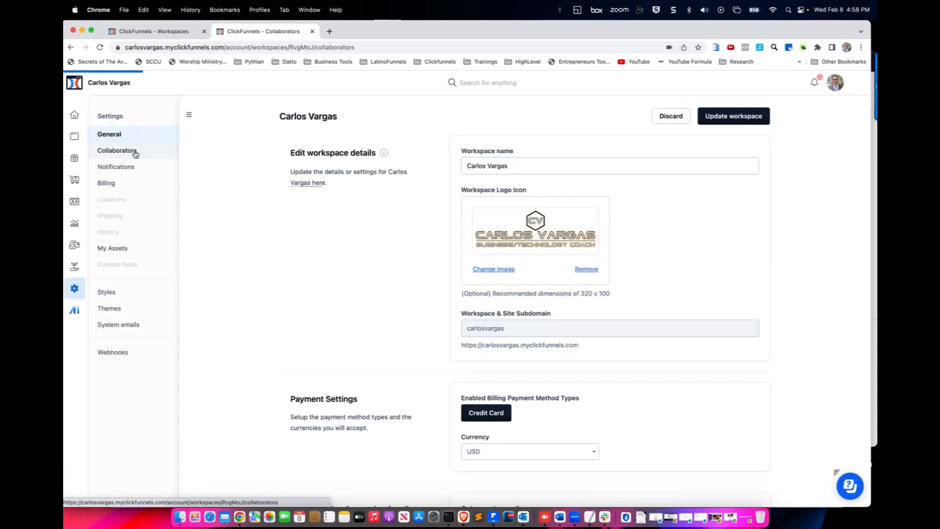
left_click(117, 151)
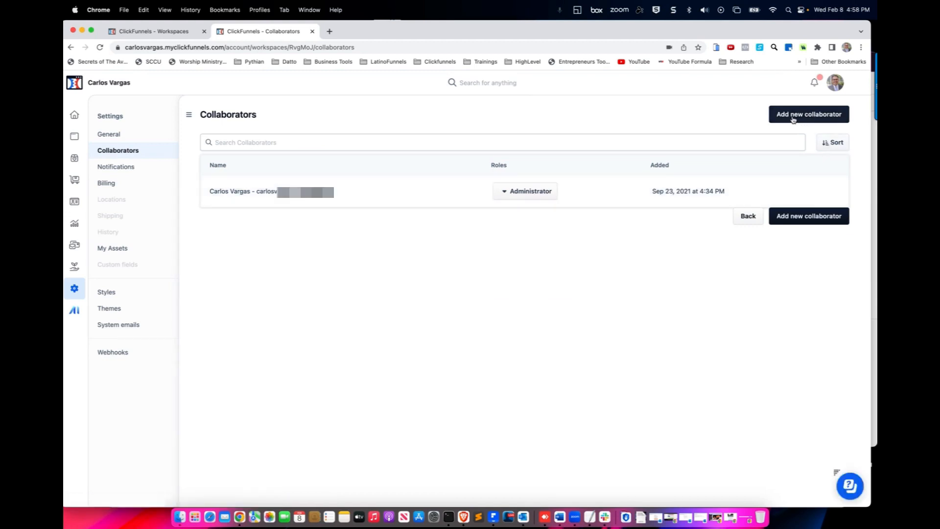
left_click(808, 114)
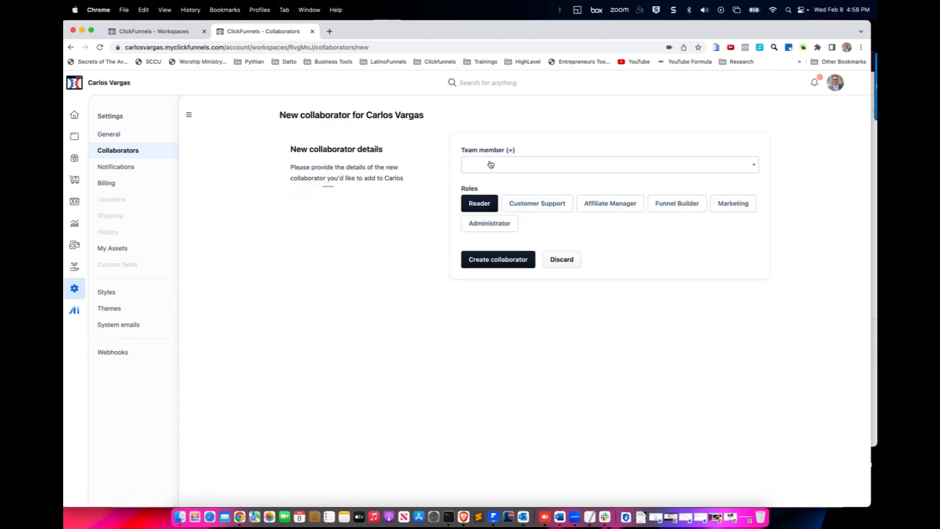
left_click(607, 165)
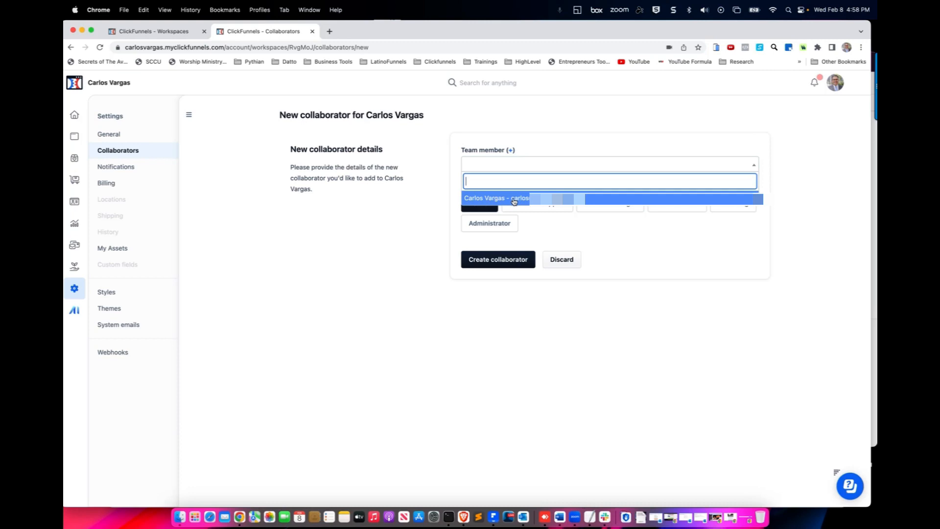
mouse_move(523, 200)
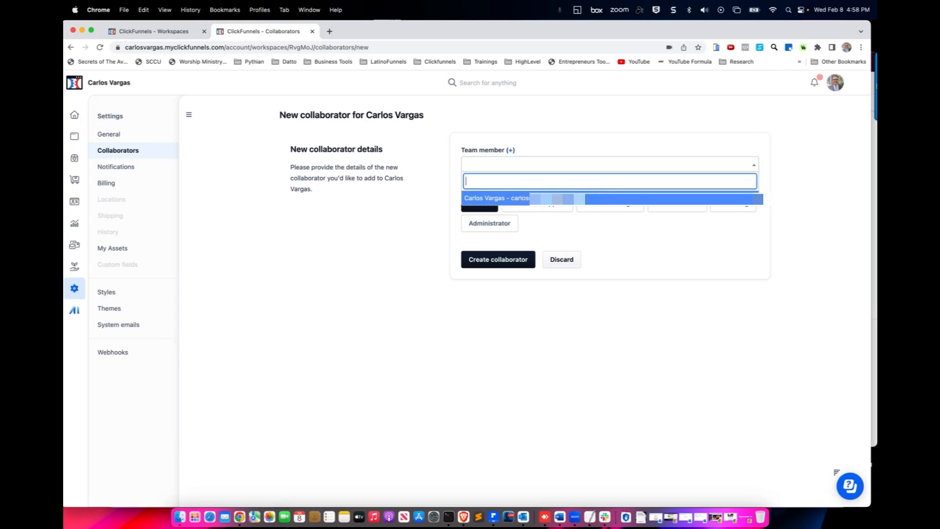
left_click(494, 197)
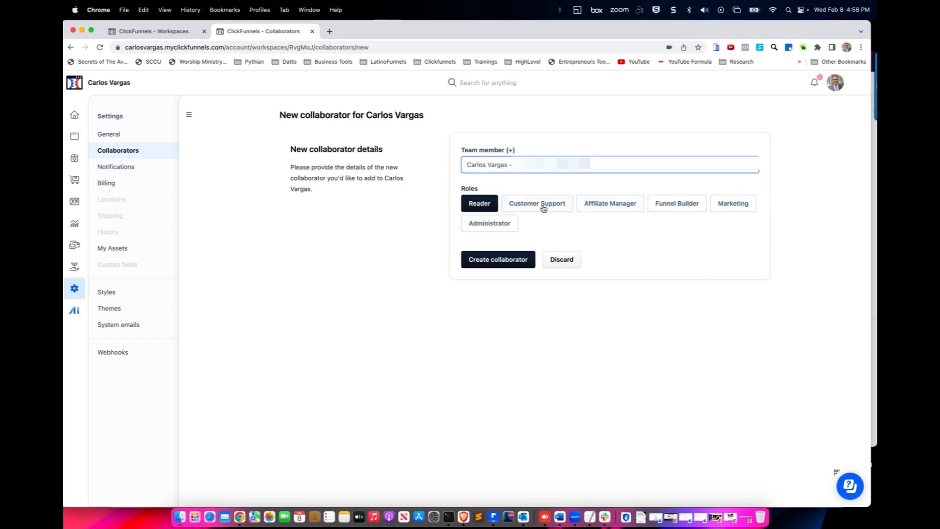
mouse_move(700, 205)
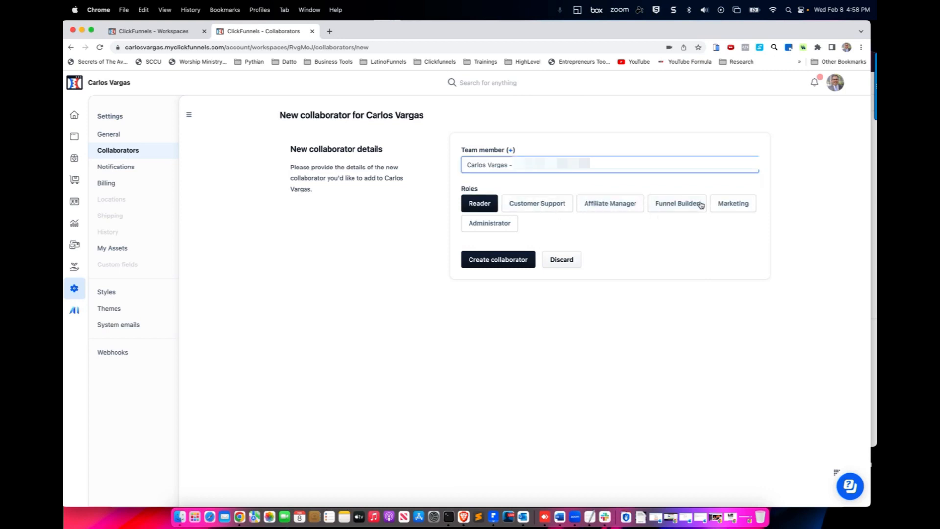
mouse_move(668, 211)
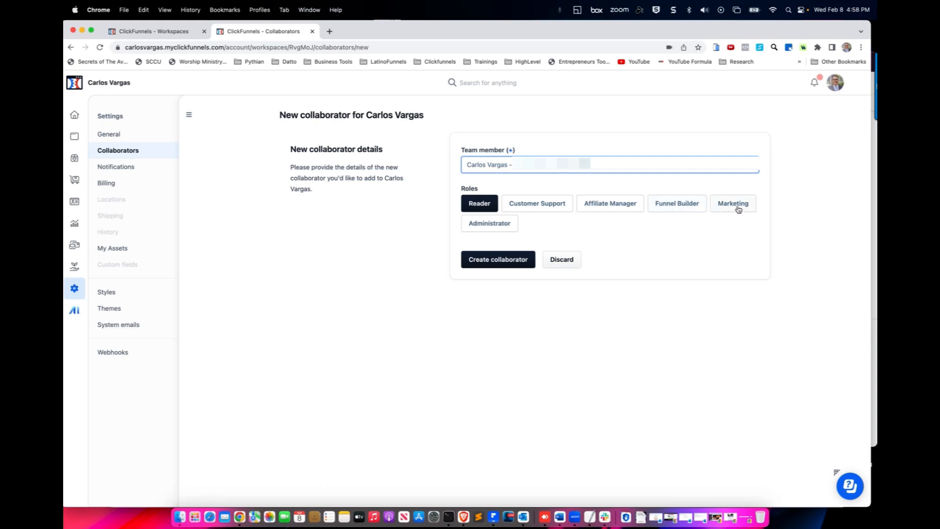
mouse_move(514, 224)
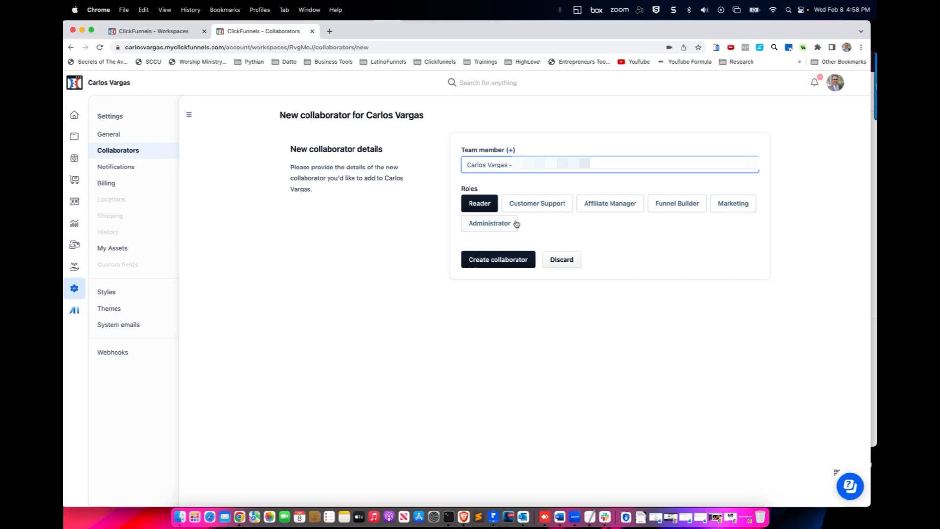
mouse_move(504, 227)
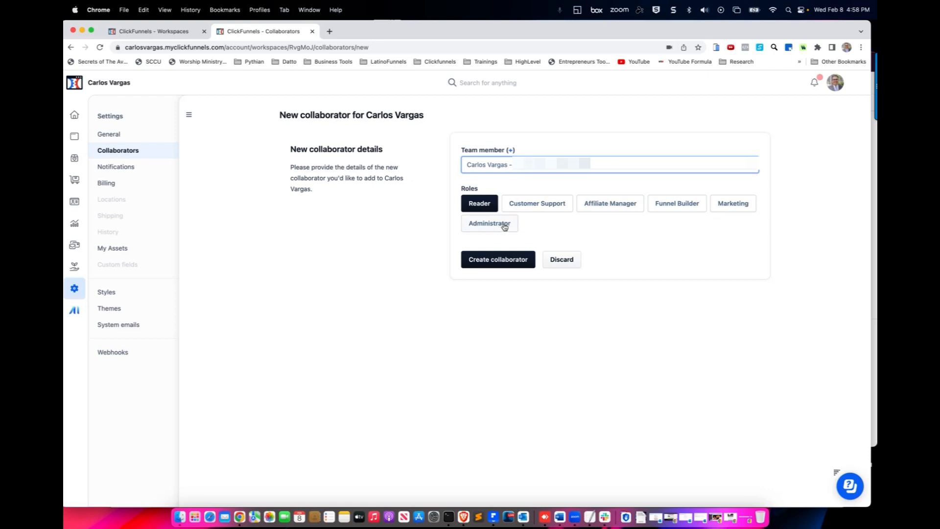
left_click(488, 223)
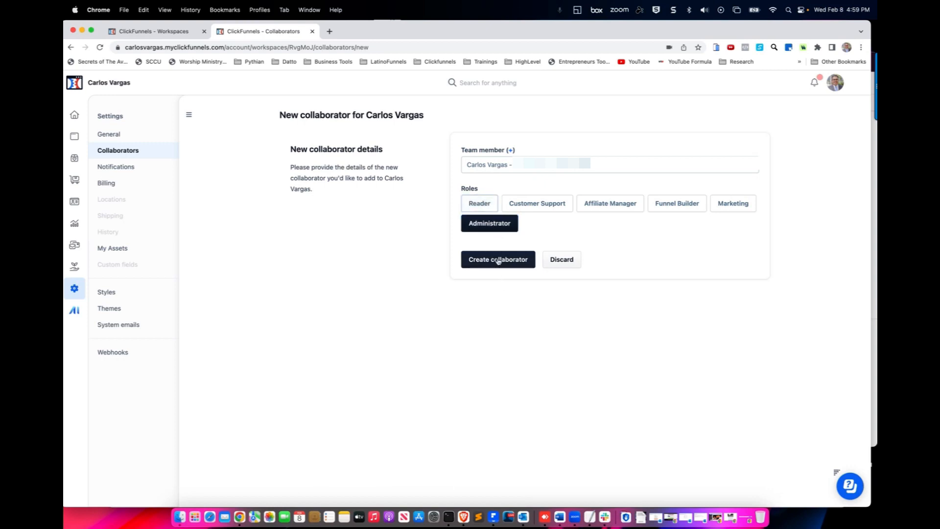
left_click(497, 259)
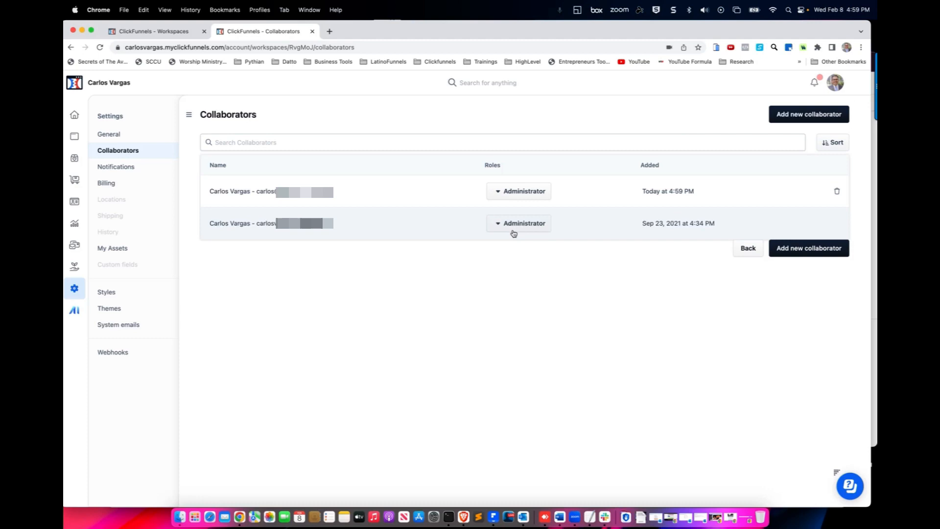
mouse_move(252, 204)
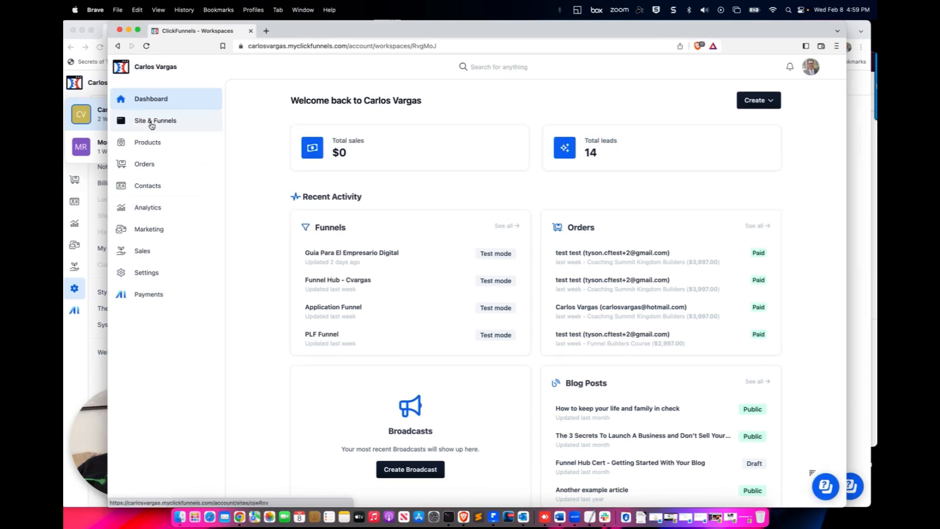
- Browse Site & Funnels, Funnels, Marketing and Settings in Brave, then open Chrome's team list
left_click(155, 120)
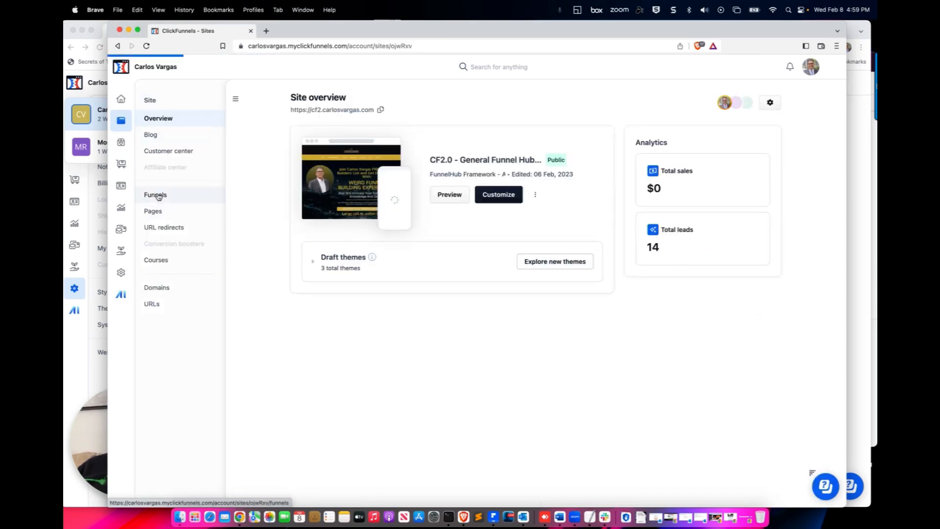
left_click(156, 194)
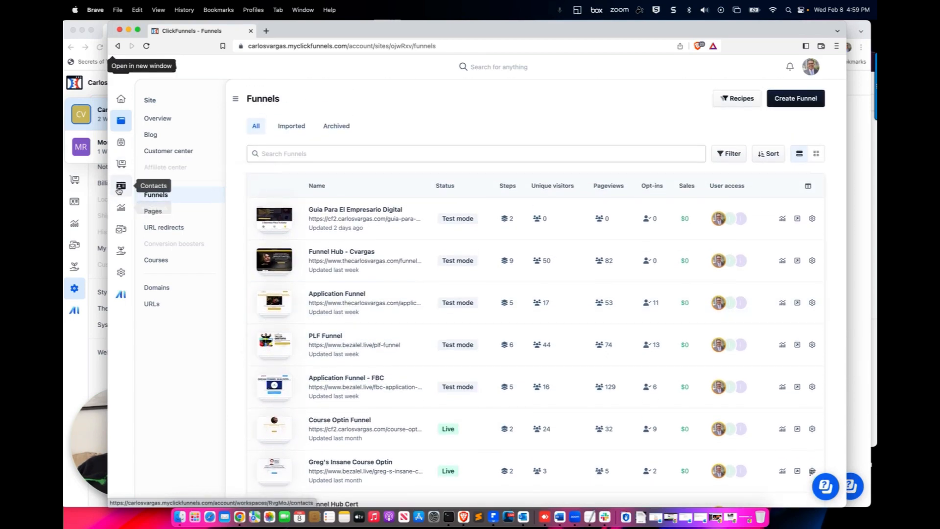
left_click(120, 186)
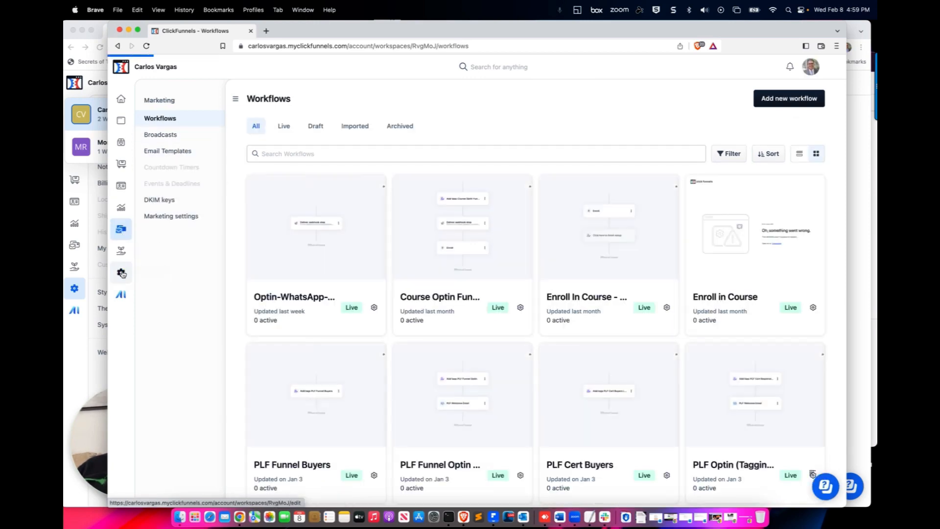
left_click(120, 272)
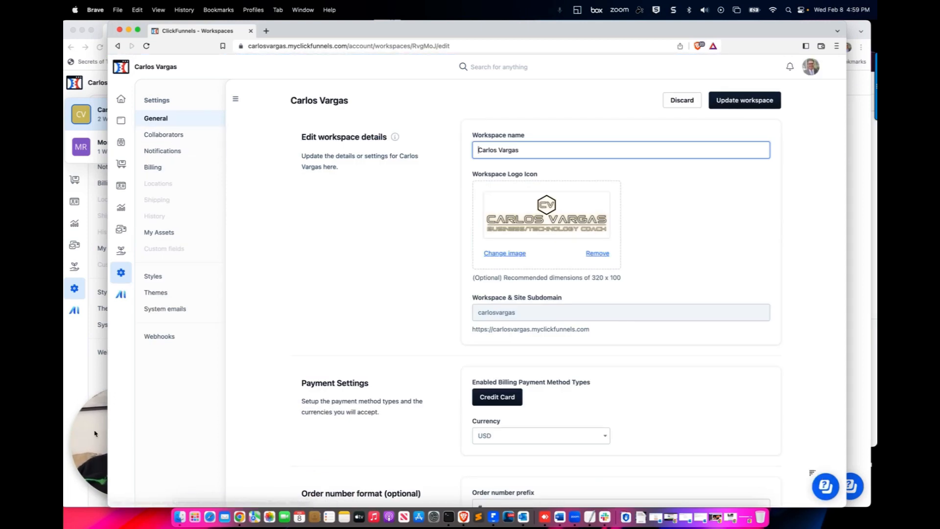
mouse_move(259, 257)
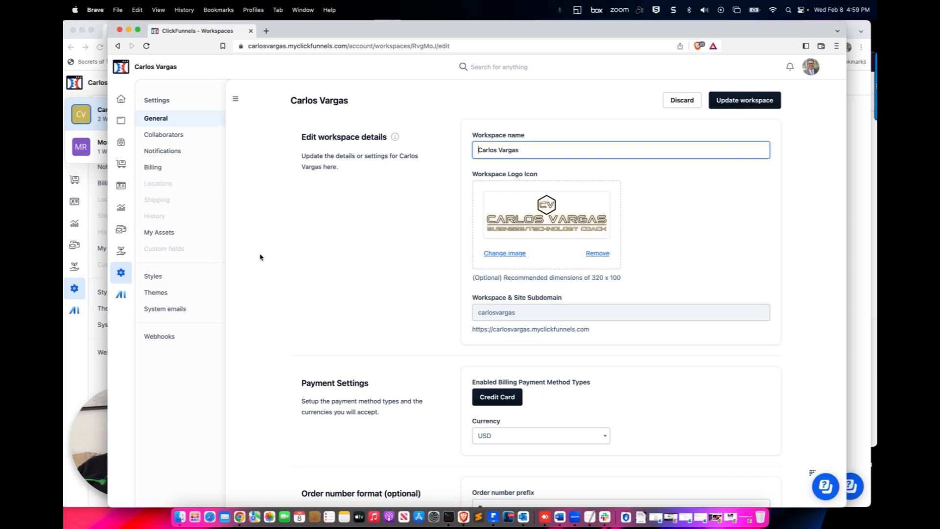
mouse_move(245, 271)
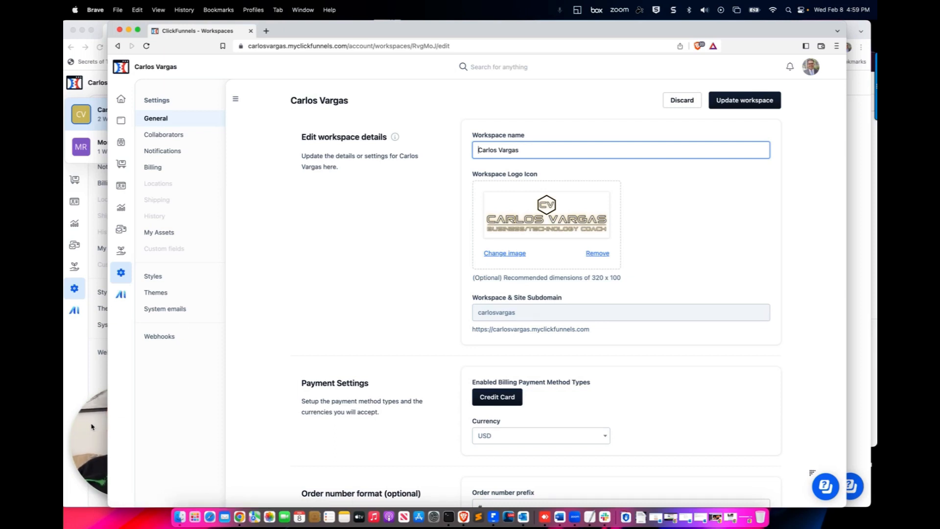
left_click(127, 114)
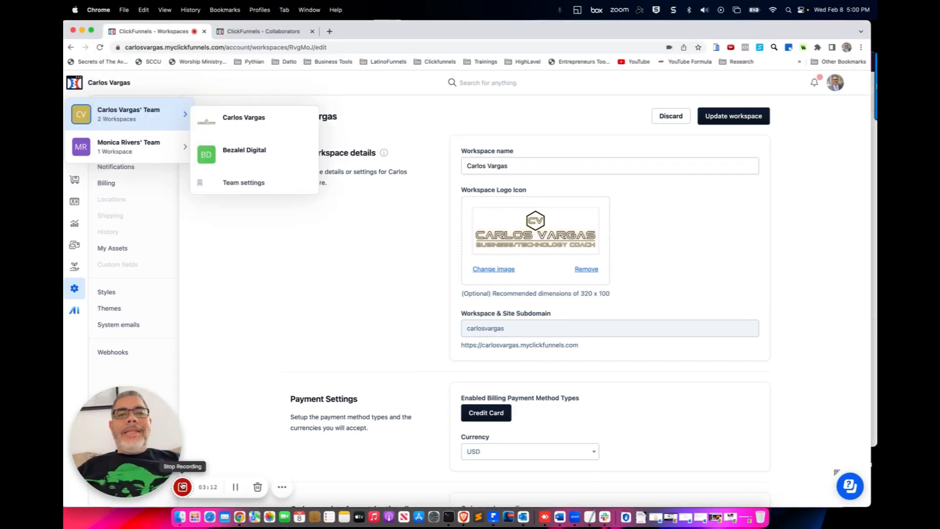